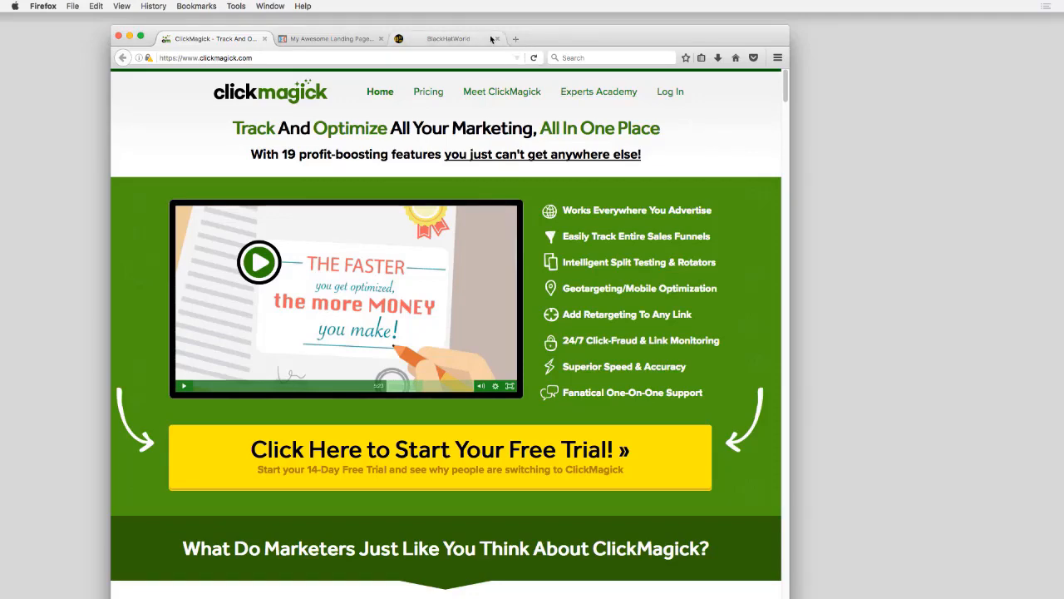
Step: Close the BlackHatWorld and My Awesome Landing Page browser tabs
left_click(454, 38)
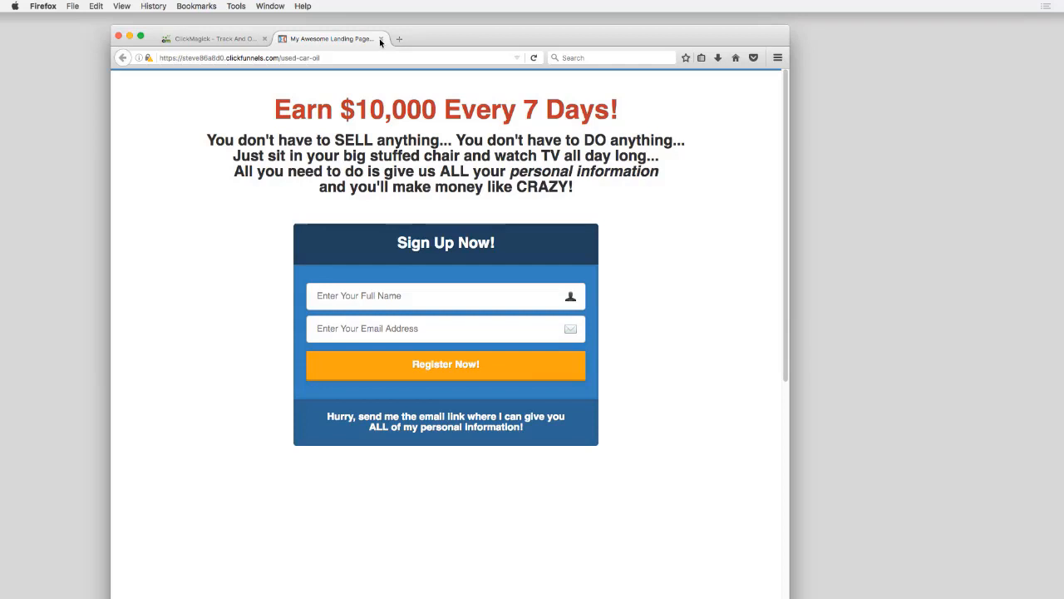
left_click(213, 38)
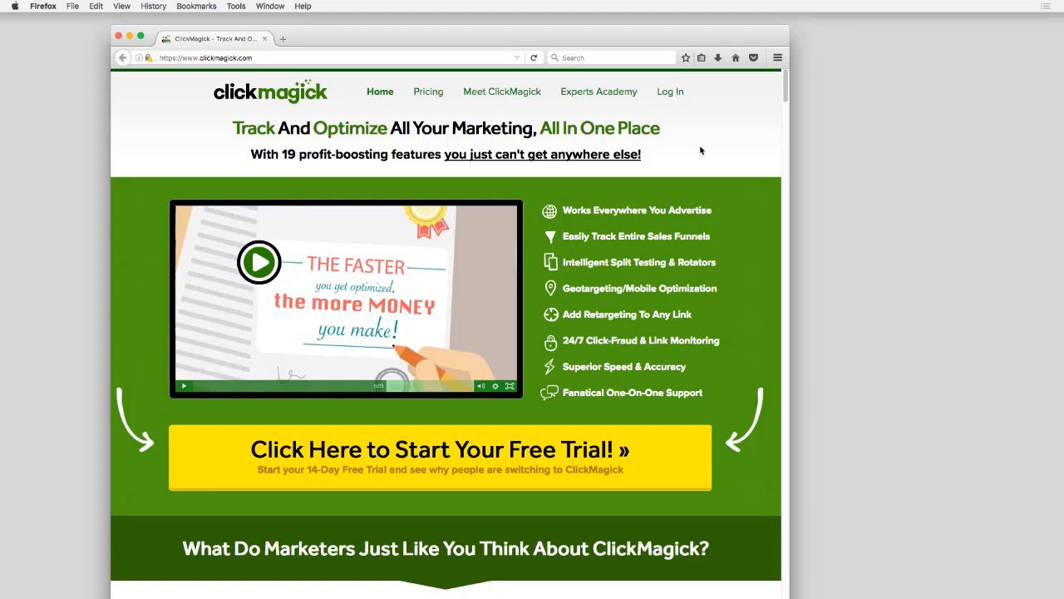
mouse_move(686, 119)
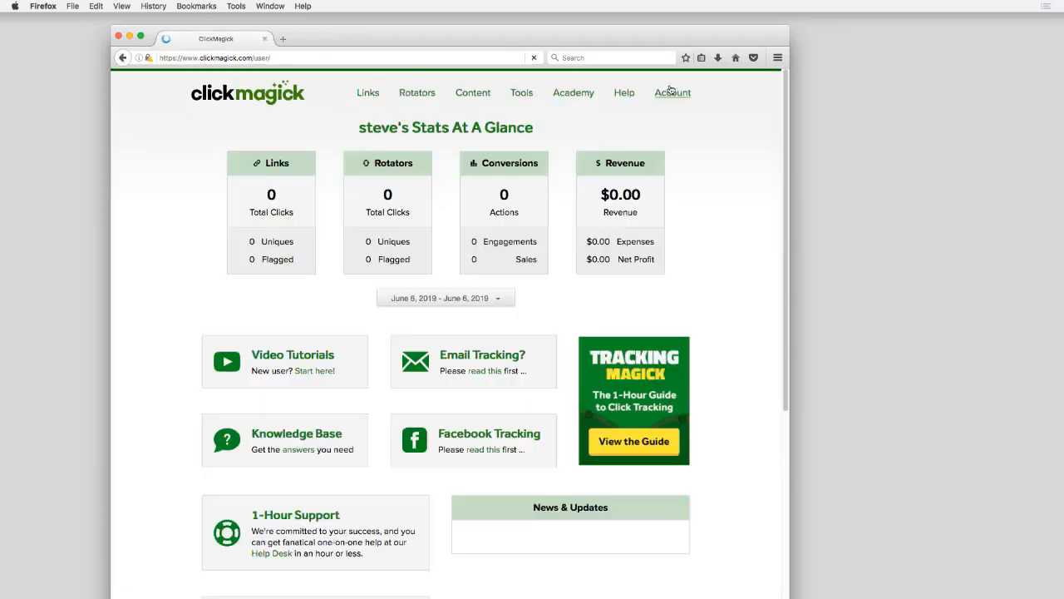
Step: Open the Experts Academy page listing Standard courses like Affiliate SEO Magick
left_click(573, 92)
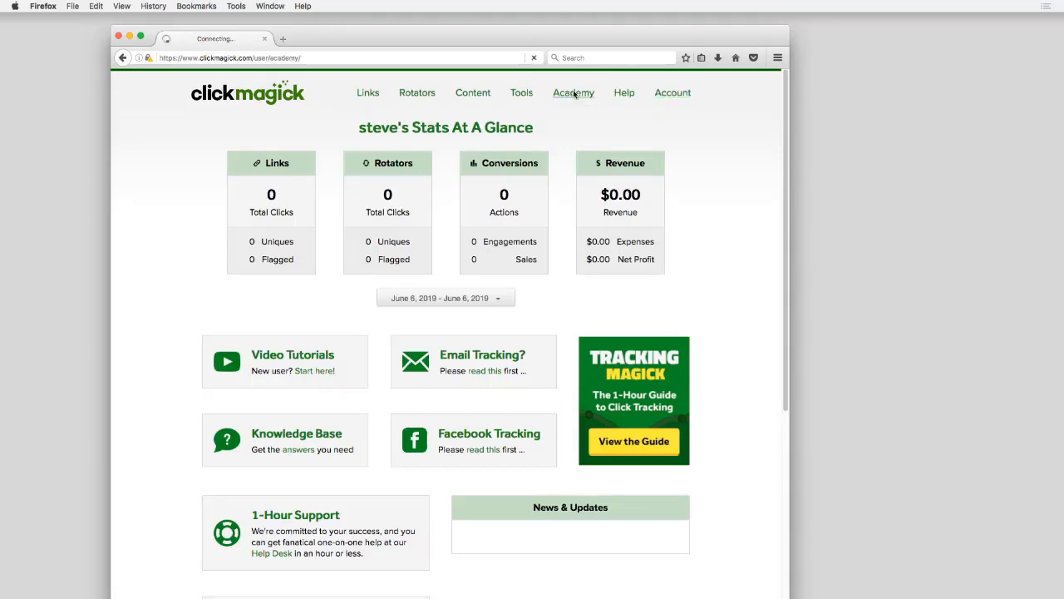
left_click(573, 92)
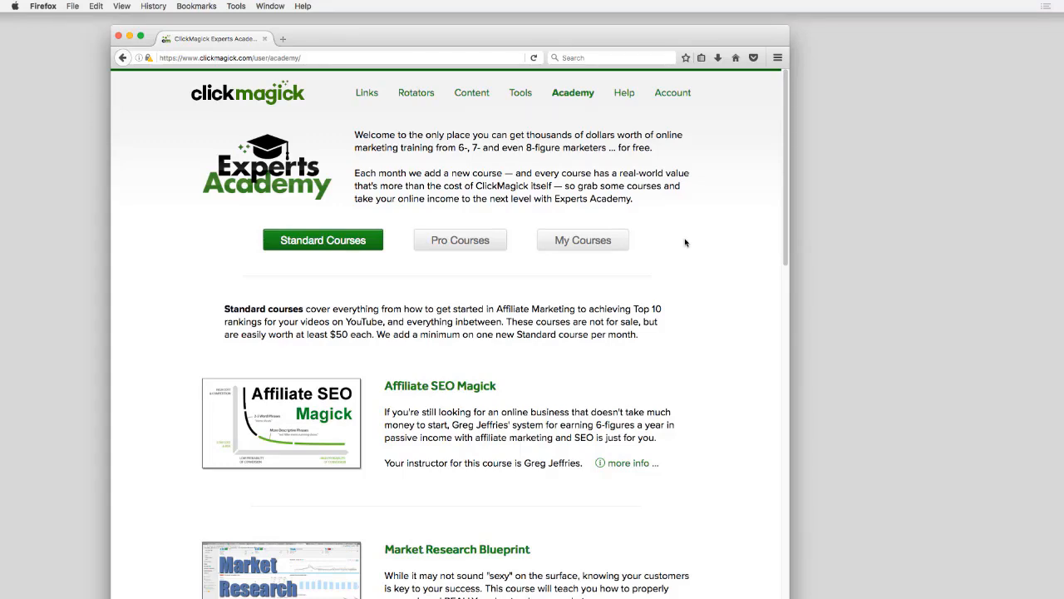
mouse_move(315, 444)
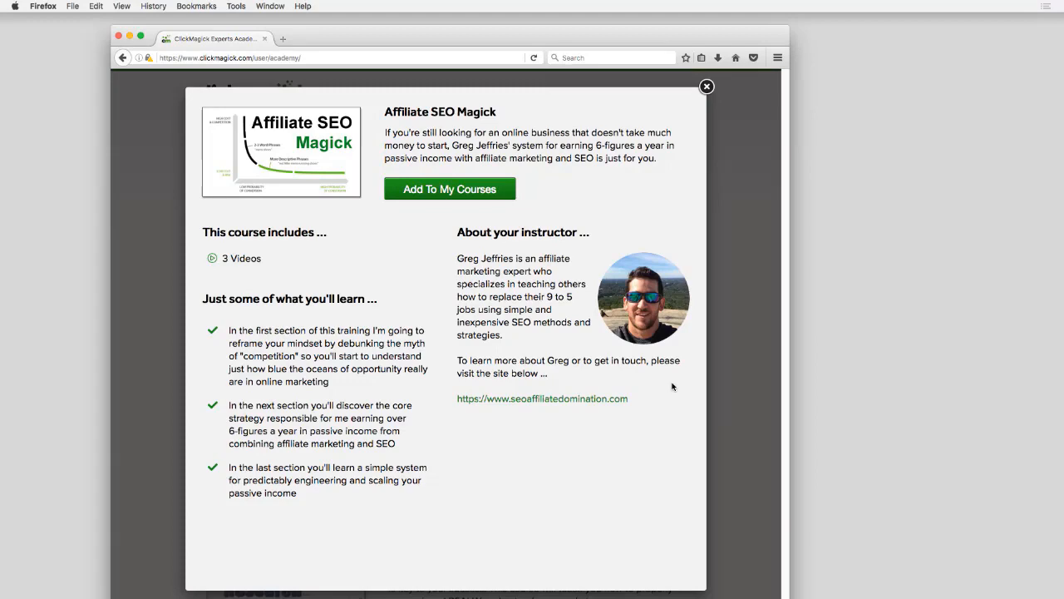
mouse_move(706, 87)
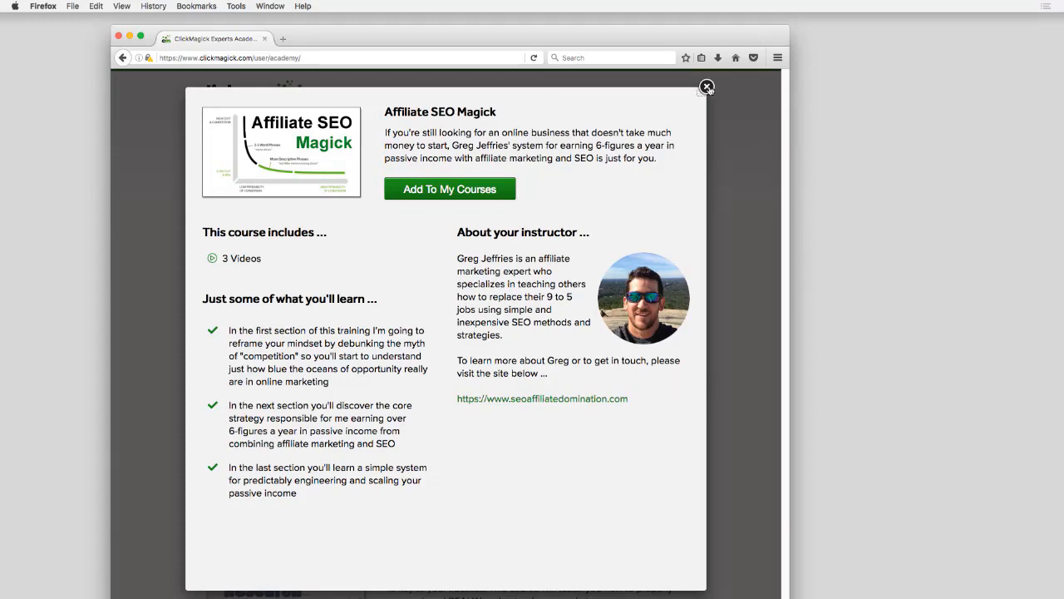
Step: Dismiss Affiliate SEO Magick details, then preview and close Win More from Testing & Experimentation
left_click(705, 87)
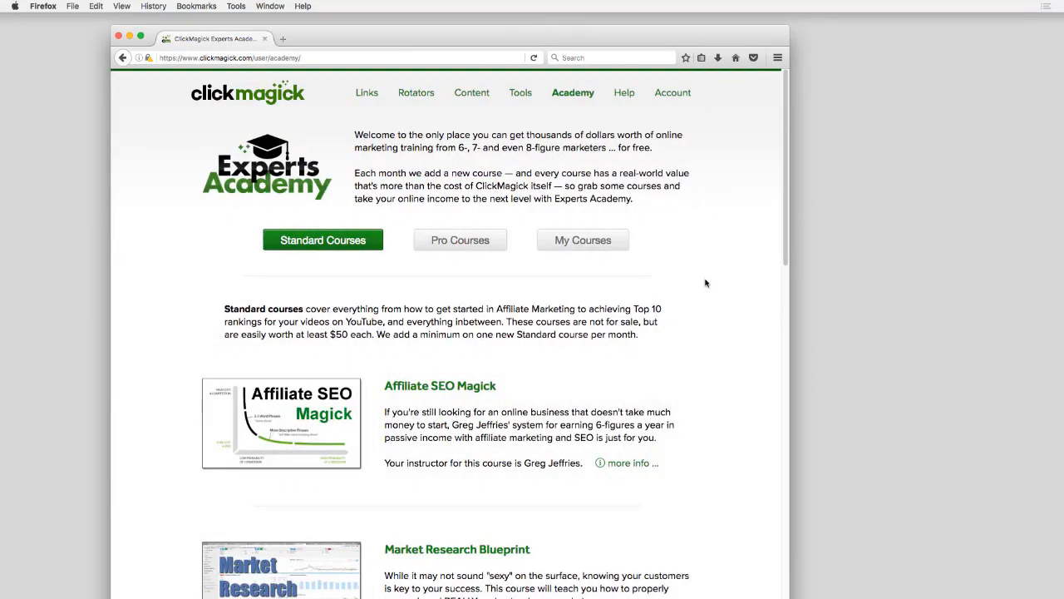
scroll("down", 3)
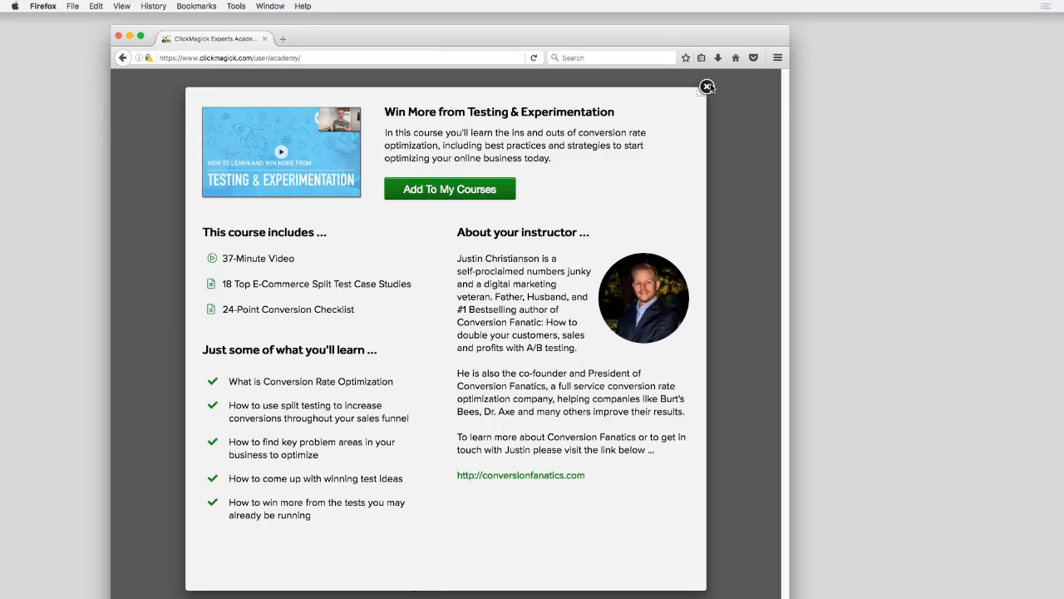
left_click(706, 87)
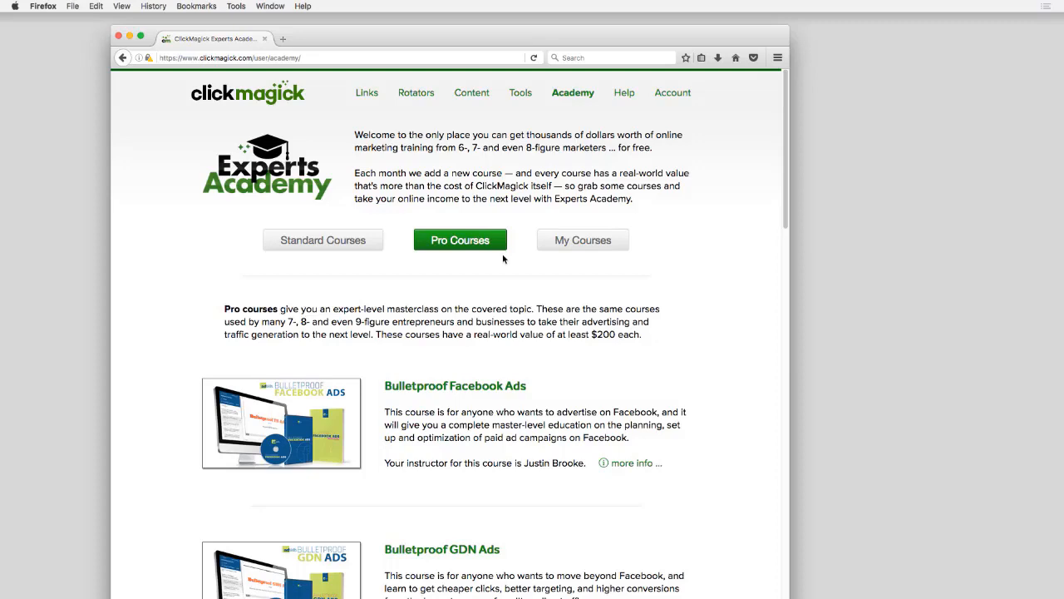
mouse_move(493, 360)
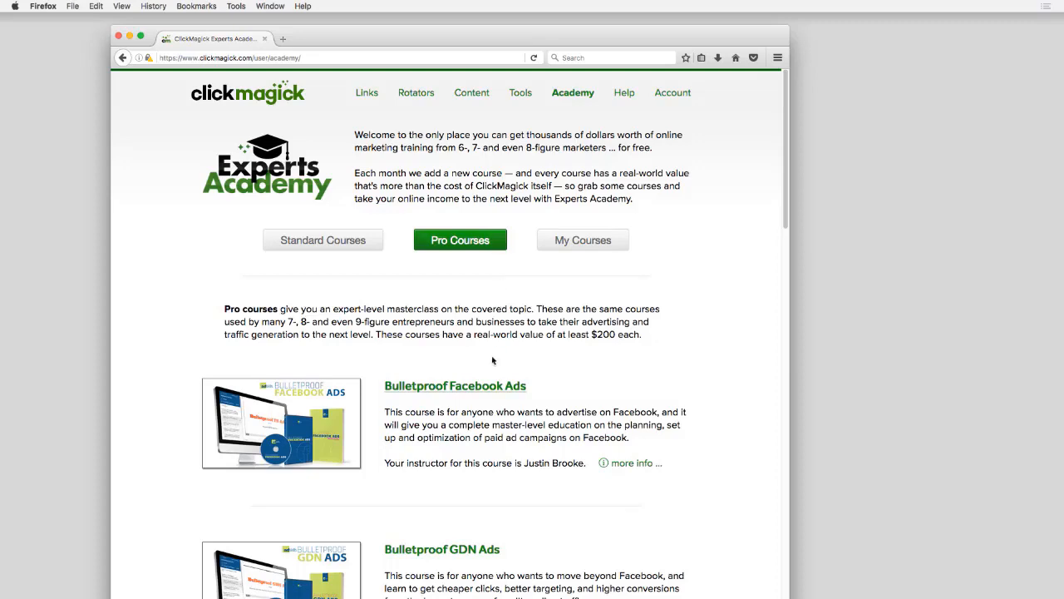
Step: Browse the Pro Bulletproof ad courses through Native, Twitter and YouTube Ads
scroll("down", 3)
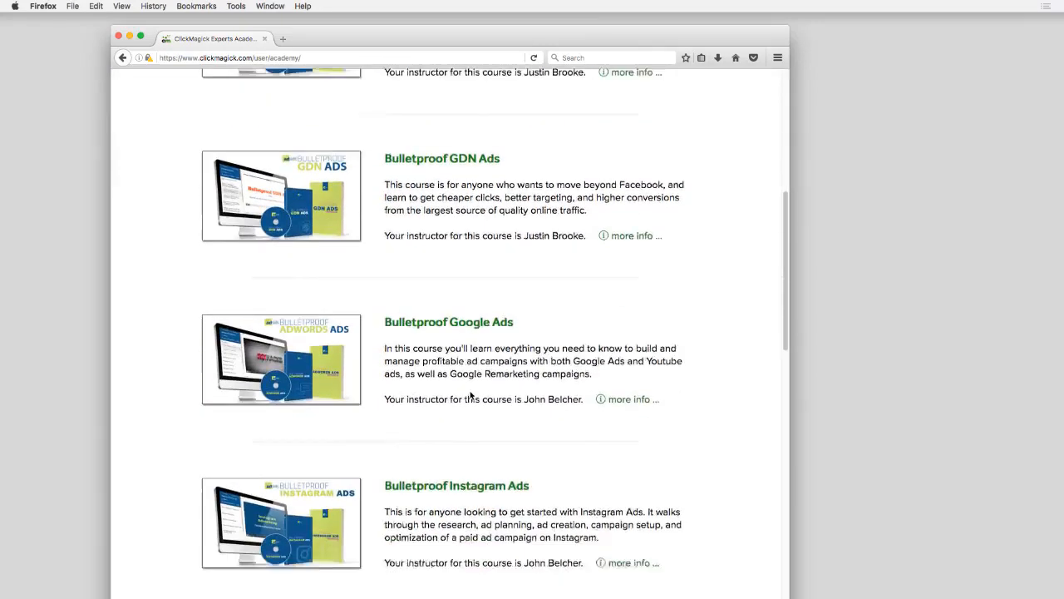
scroll("down", 3)
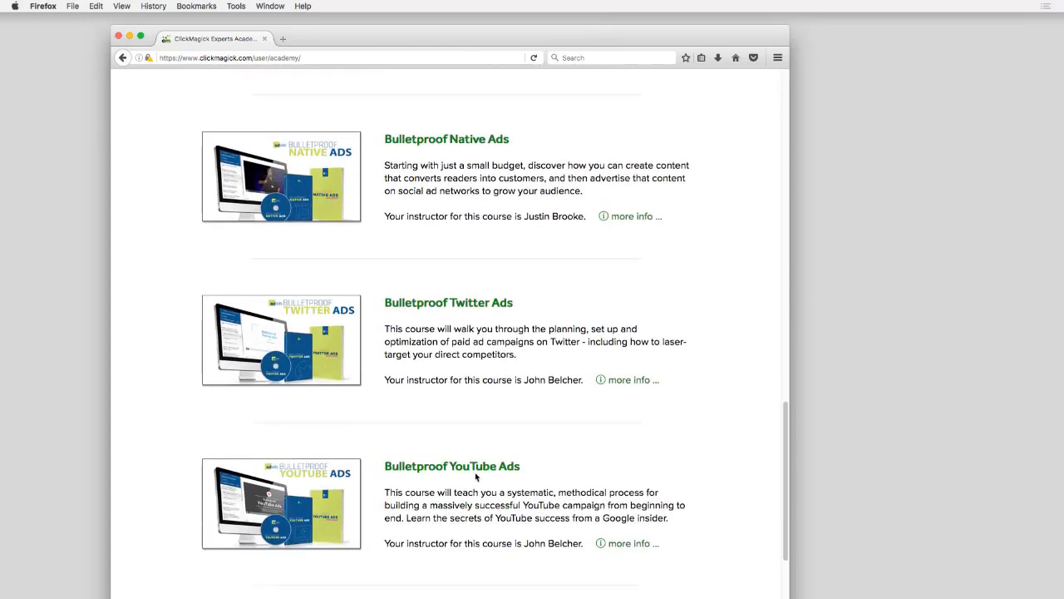
mouse_move(701, 453)
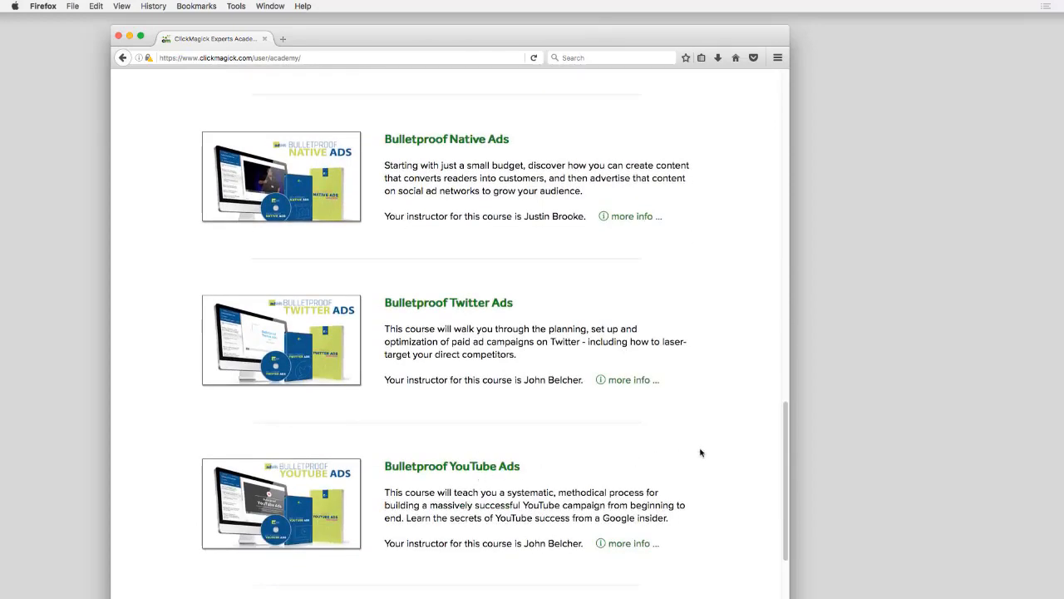
left_click(460, 89)
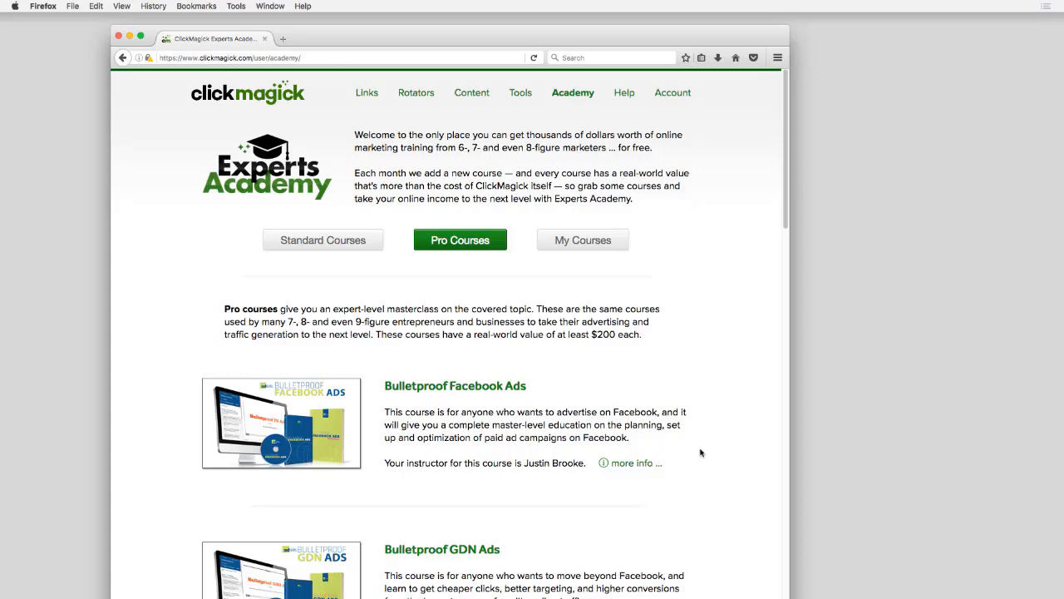
mouse_move(361, 250)
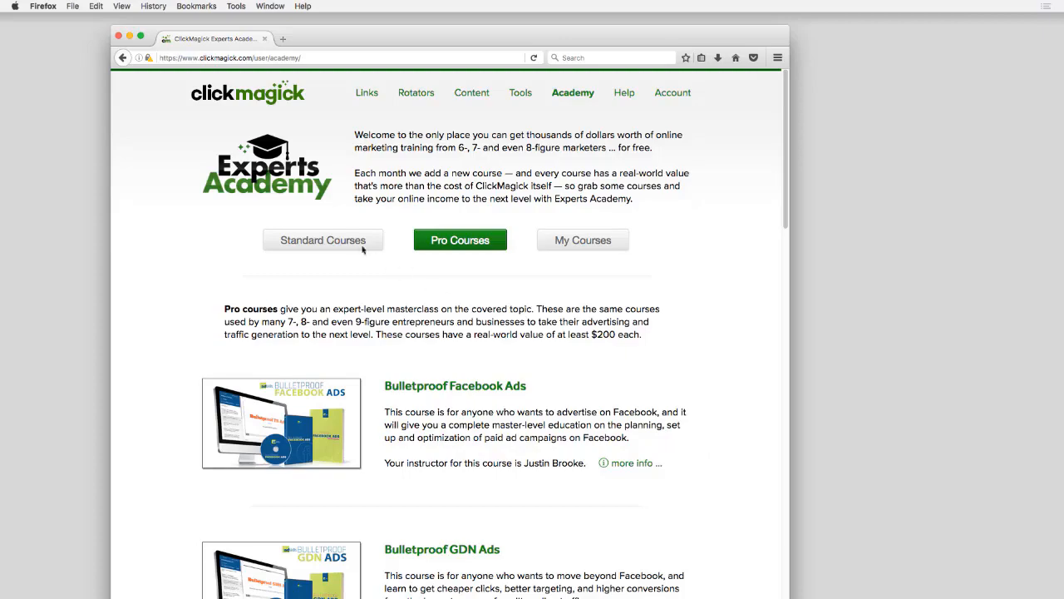
Step: Show the Standard courses catalog and scroll through it
left_click(323, 240)
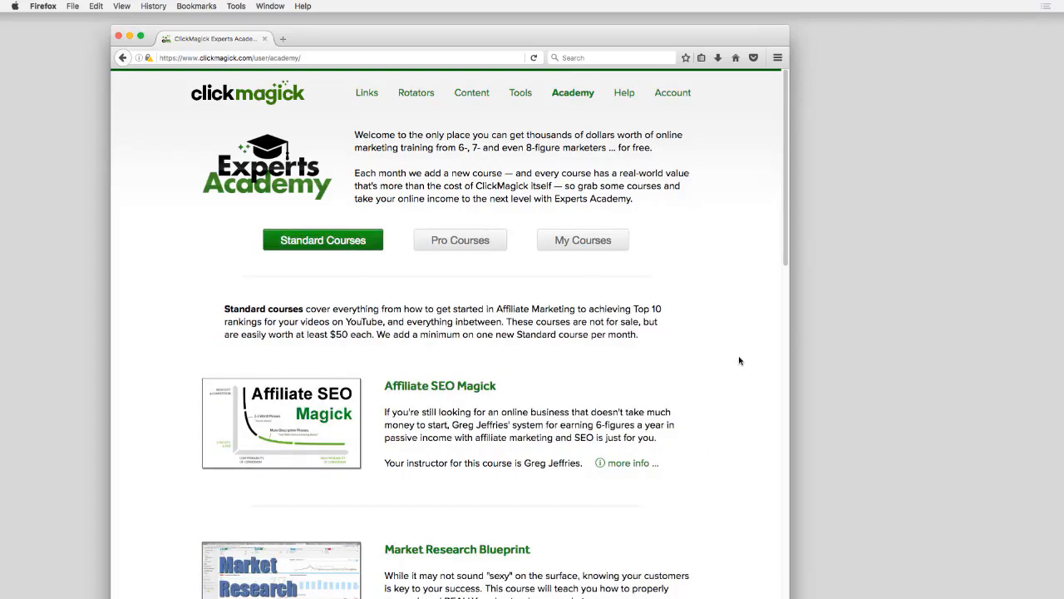
scroll("down", 3)
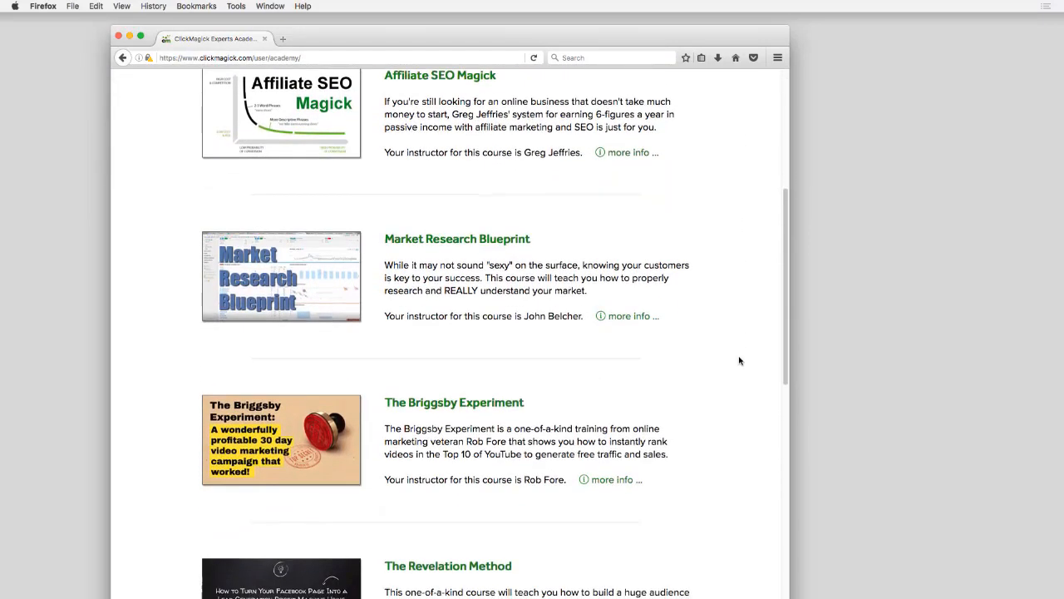
scroll("up", 3)
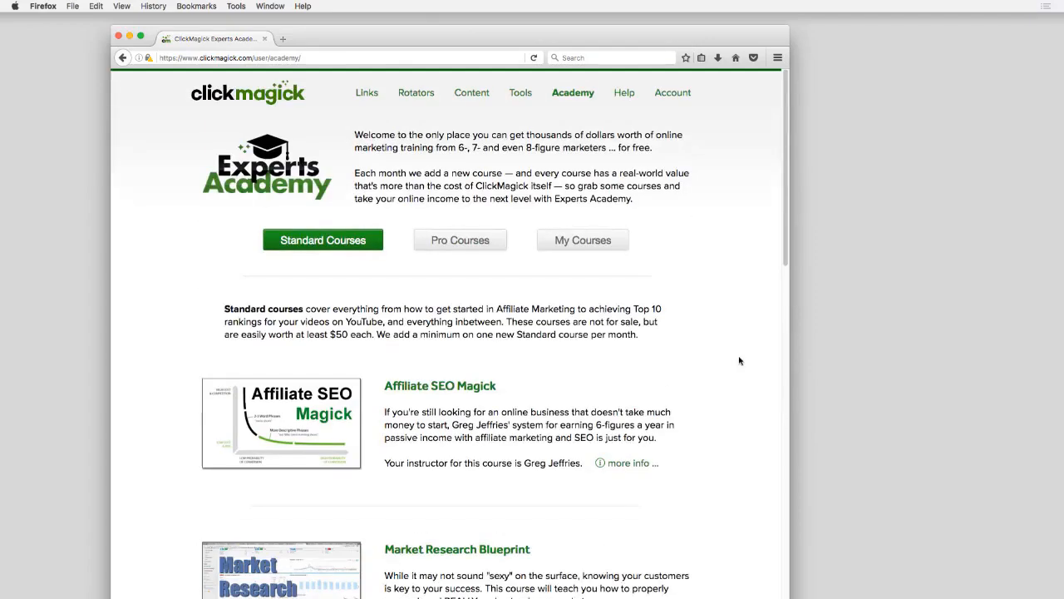
Step: Scroll through the Pro courses catalog, then return to the Standard courses list
left_click(460, 239)
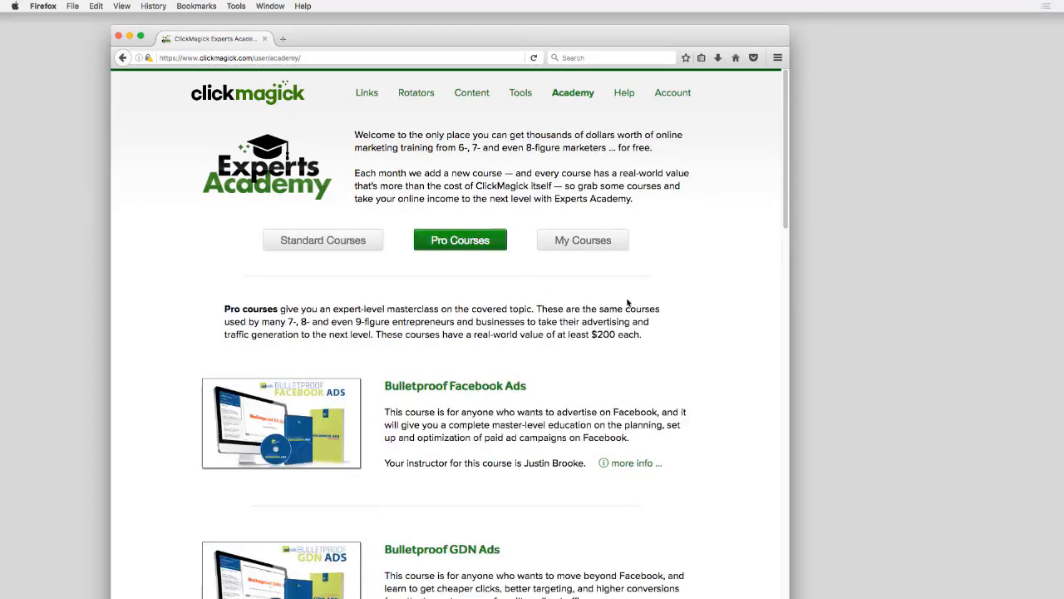
scroll("down", 3)
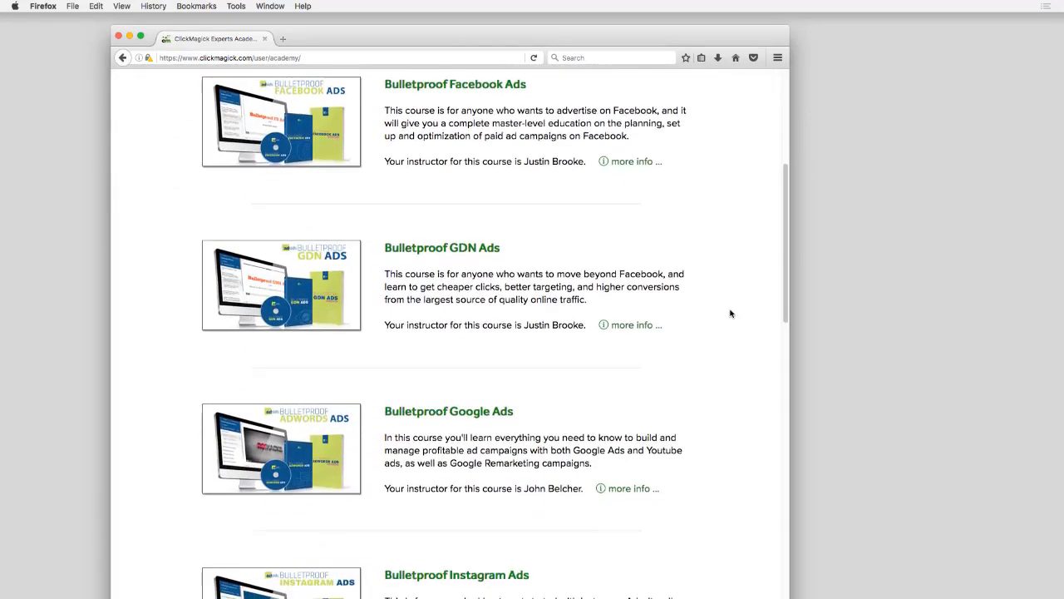
scroll("down", 3)
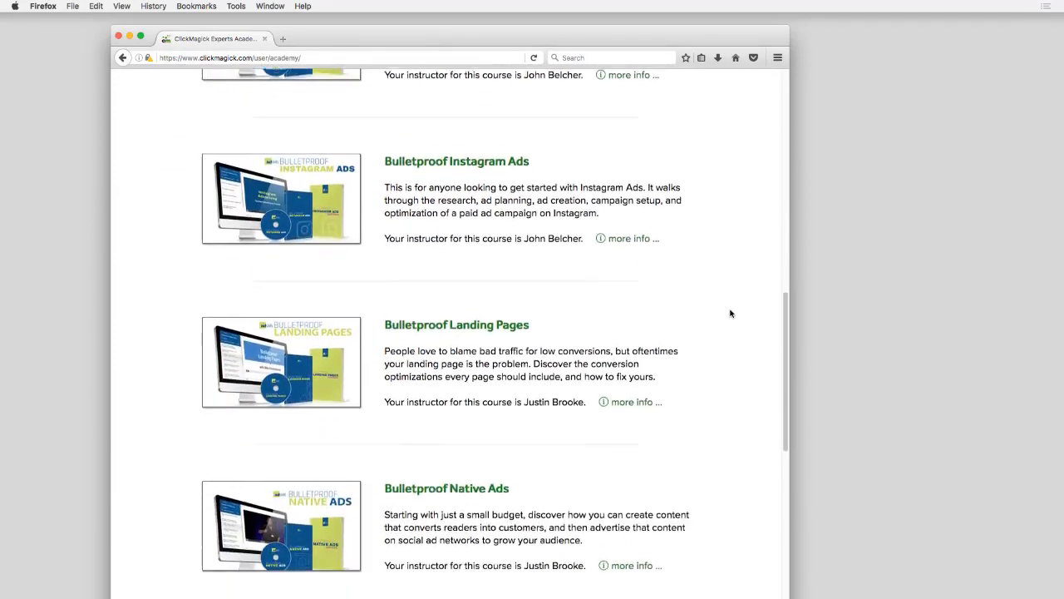
scroll("down", 3)
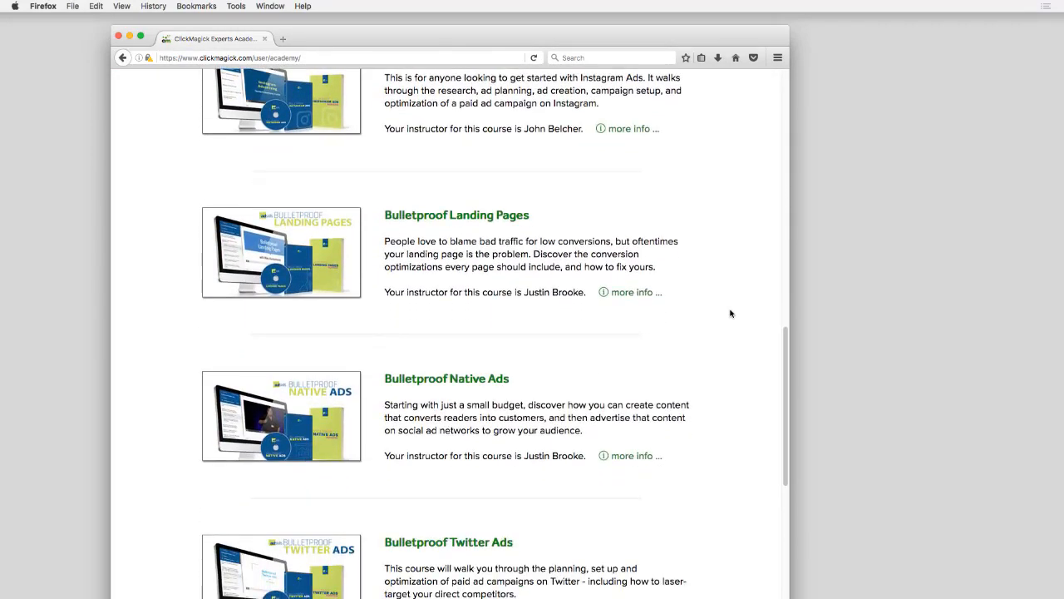
scroll("up", 3)
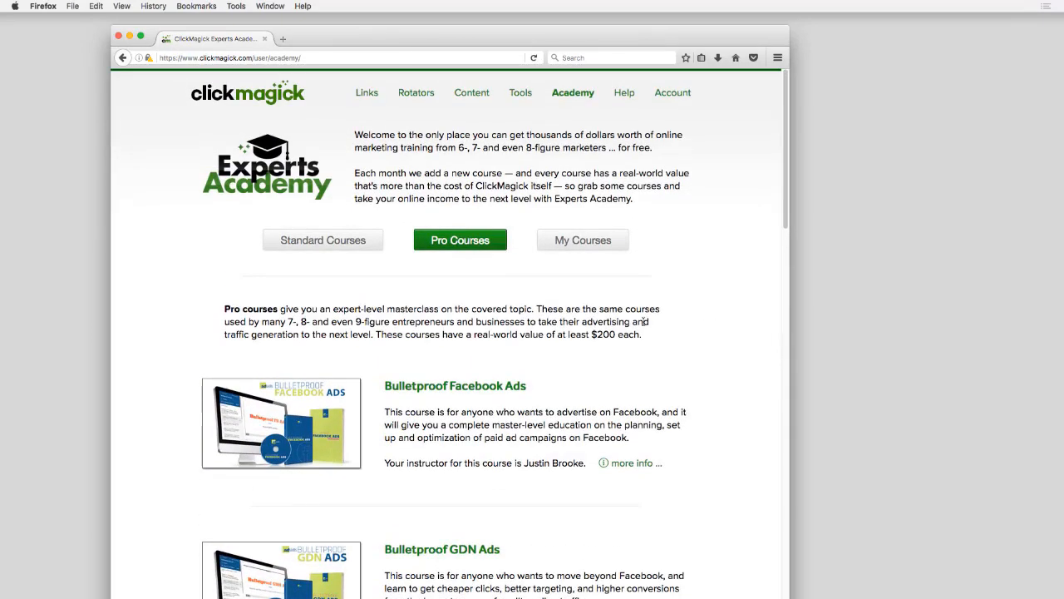
left_click(323, 239)
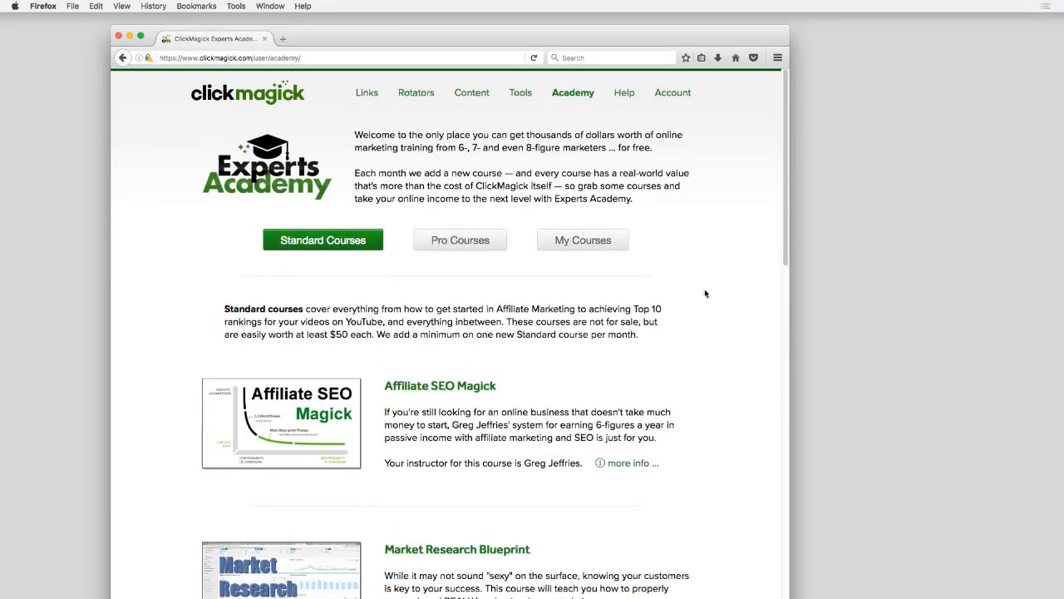
mouse_move(680, 342)
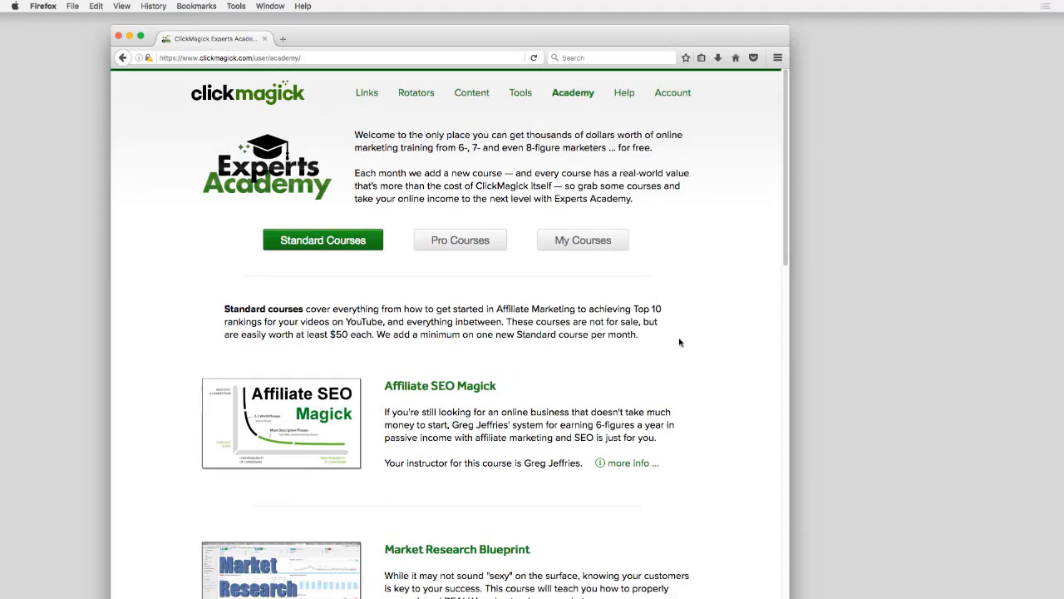